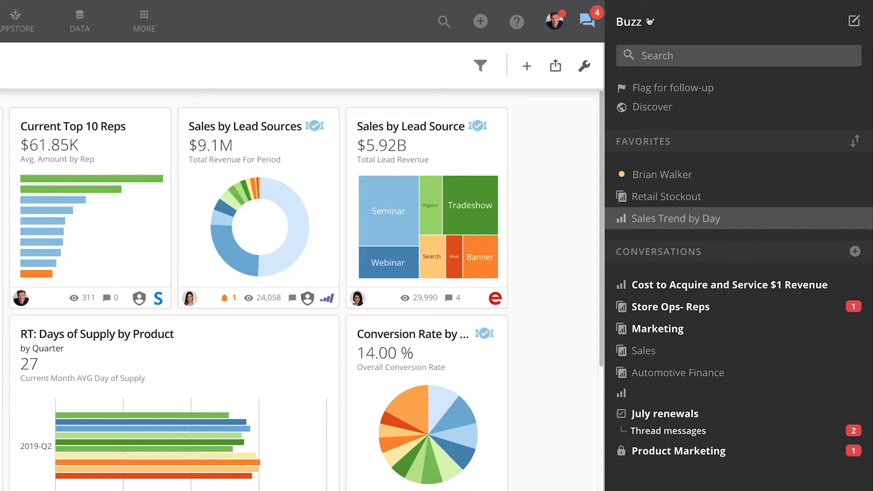
# Open the Buzz header dropdown menu beside the sales dashboard
pyautogui.click(648, 21)
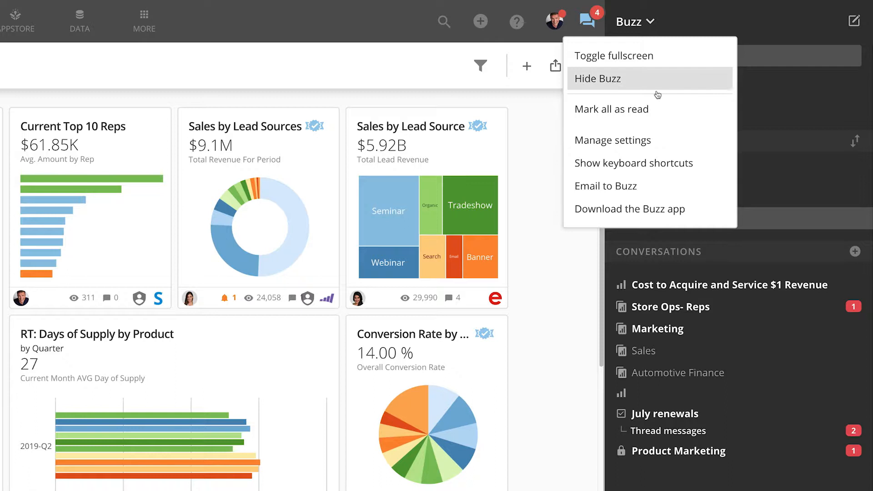
pyautogui.moveTo(611, 109)
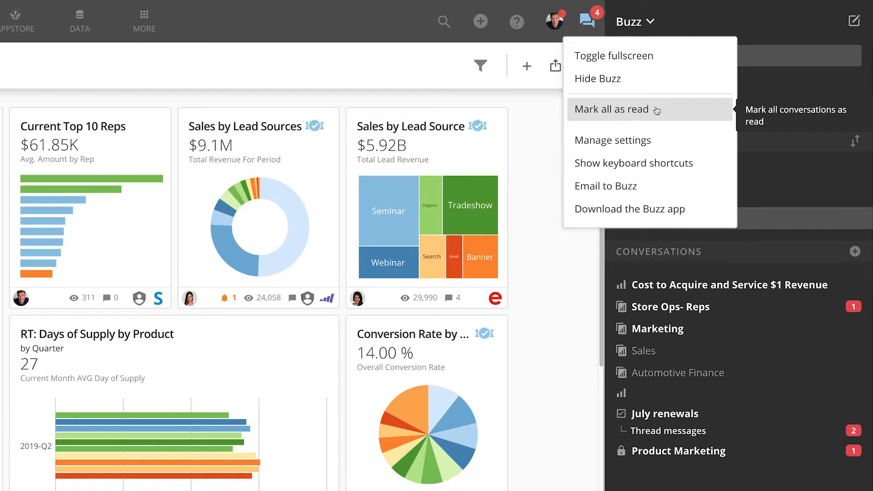
pyautogui.moveTo(612, 140)
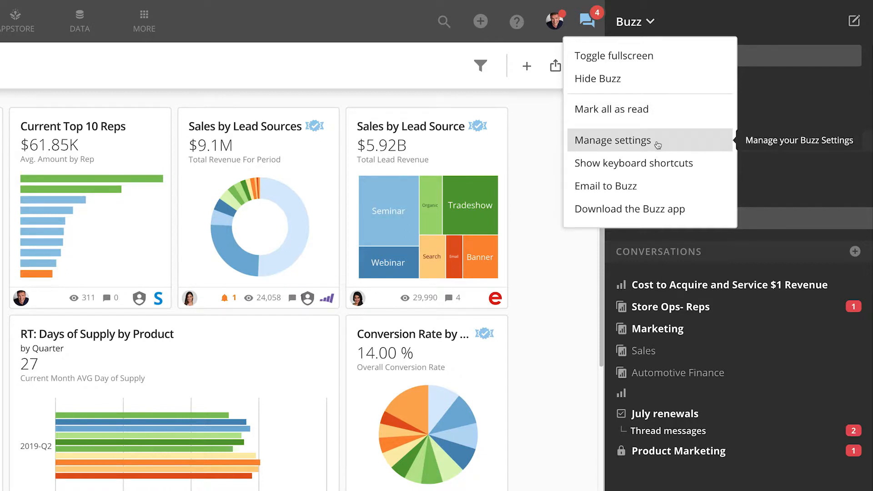
# In Manage settings, enable 'Disable conversation auto-switching' and 'Hide Approval Center conversations in Buzz menu'
pyautogui.click(613, 140)
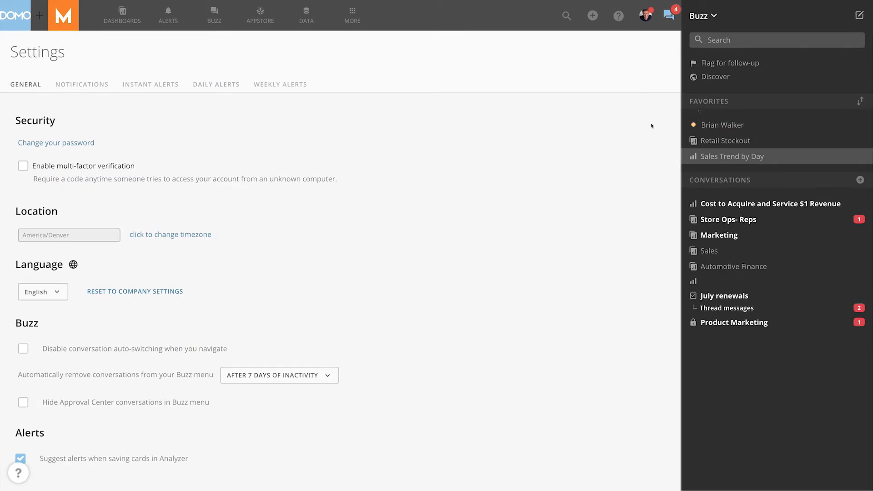
pyautogui.scroll(-3)
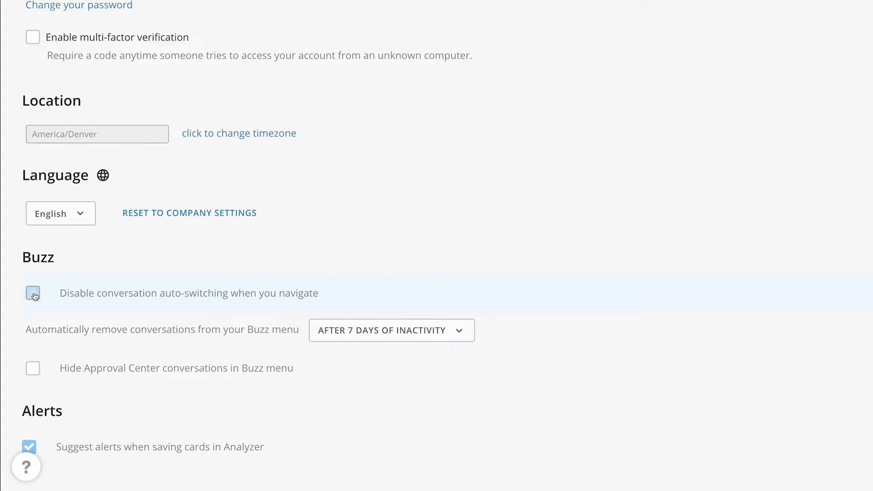
pyautogui.click(32, 292)
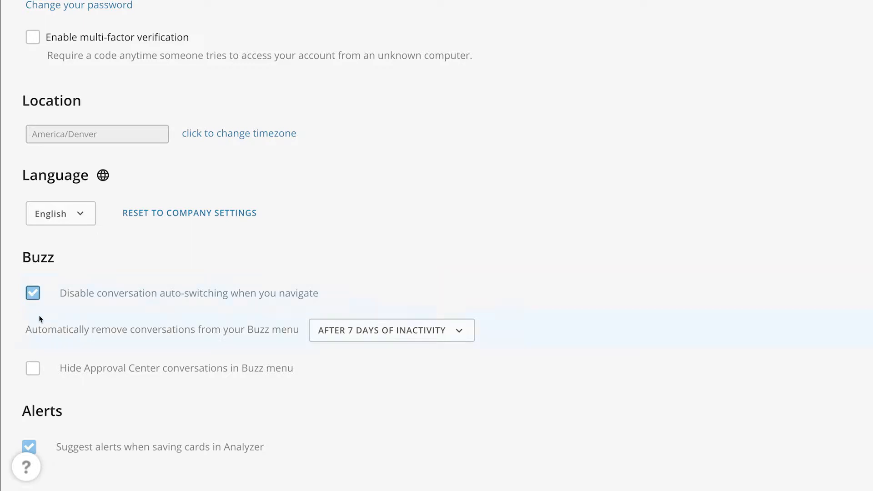
pyautogui.click(389, 329)
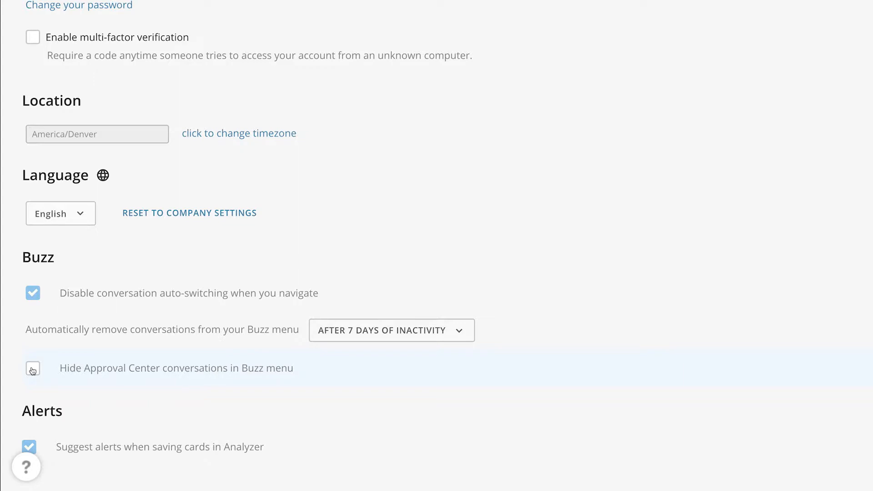
pyautogui.click(32, 368)
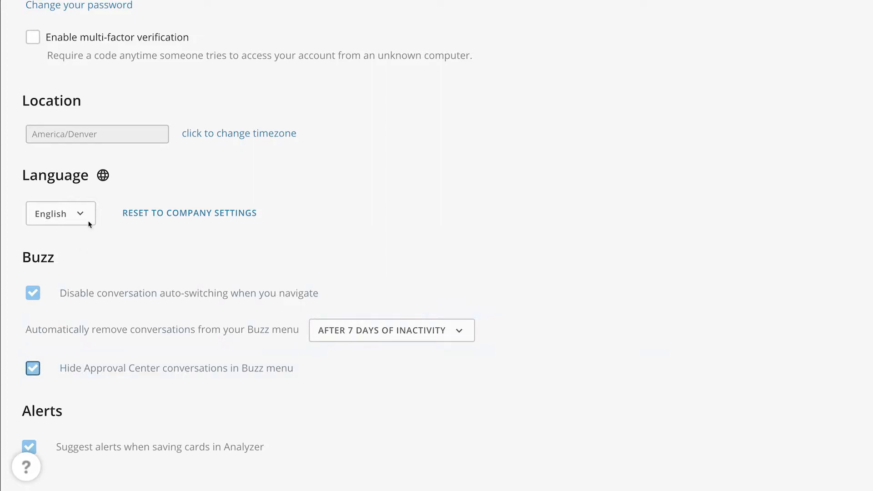
pyautogui.scroll(3)
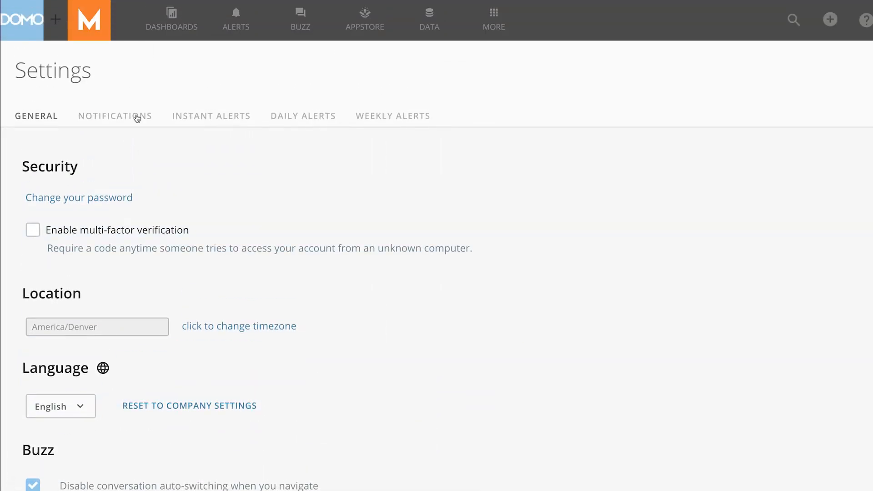
# Set Buzz notifications to Mentions for desktop and mobile, All Activity for email and SMS
pyautogui.click(115, 116)
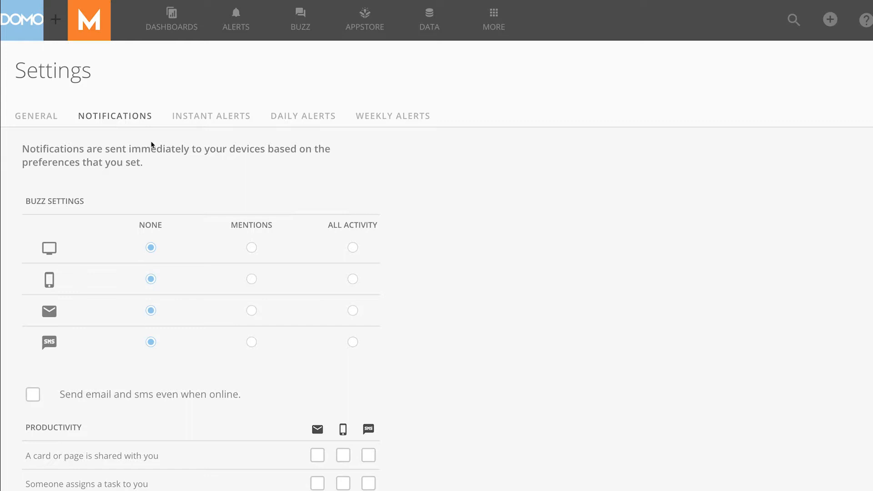
pyautogui.click(251, 247)
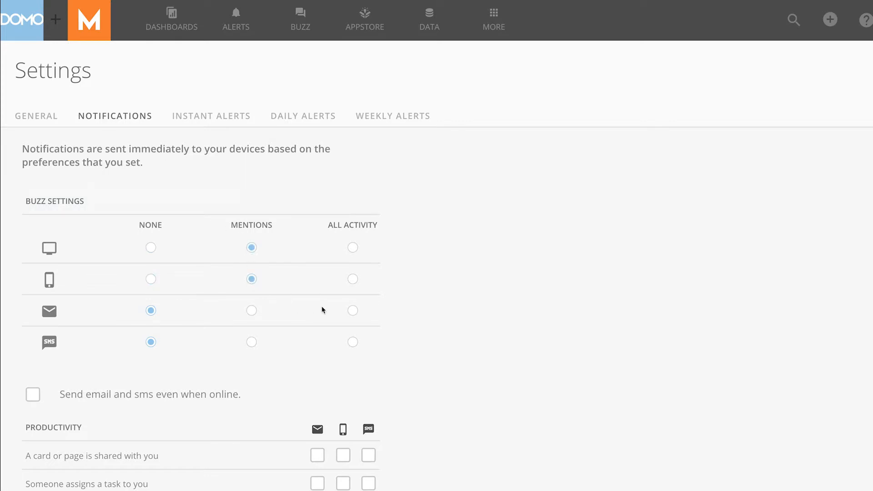
pyautogui.click(352, 342)
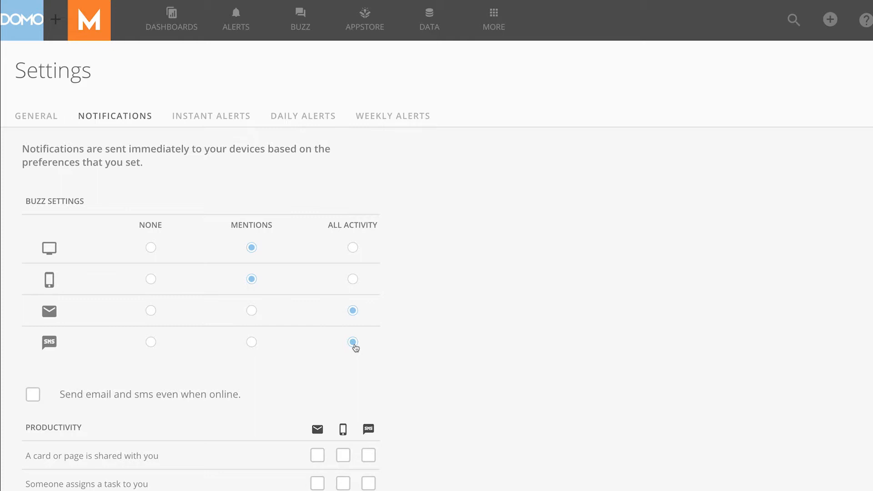
pyautogui.click(588, 19)
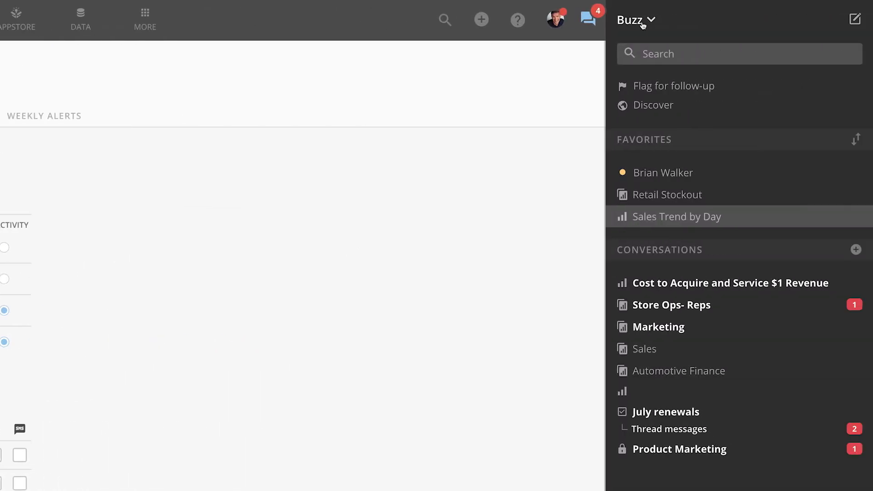
# Open the Buzz dropdown menu to reach the Toggle fullscreen option
pyautogui.click(650, 20)
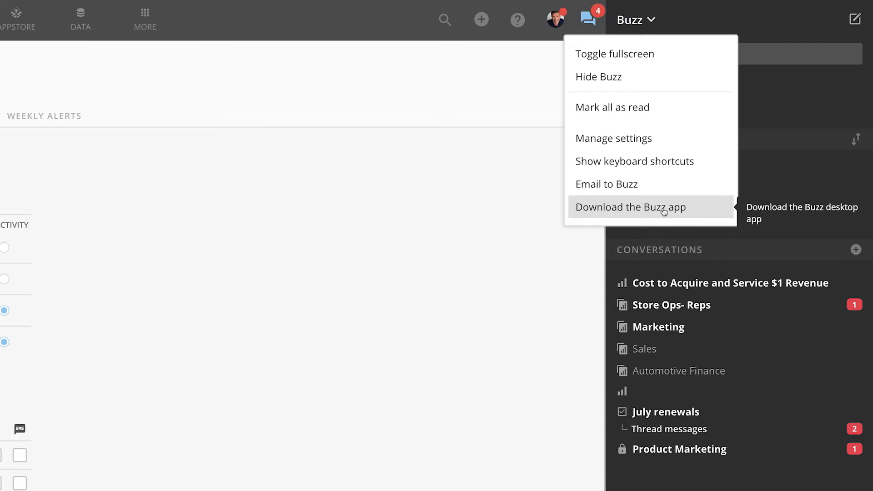
pyautogui.moveTo(662, 62)
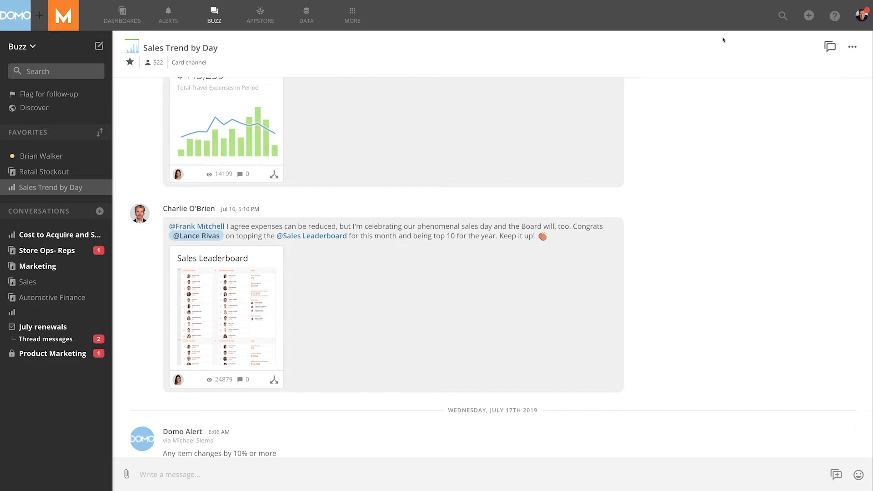
pyautogui.moveTo(74, 114)
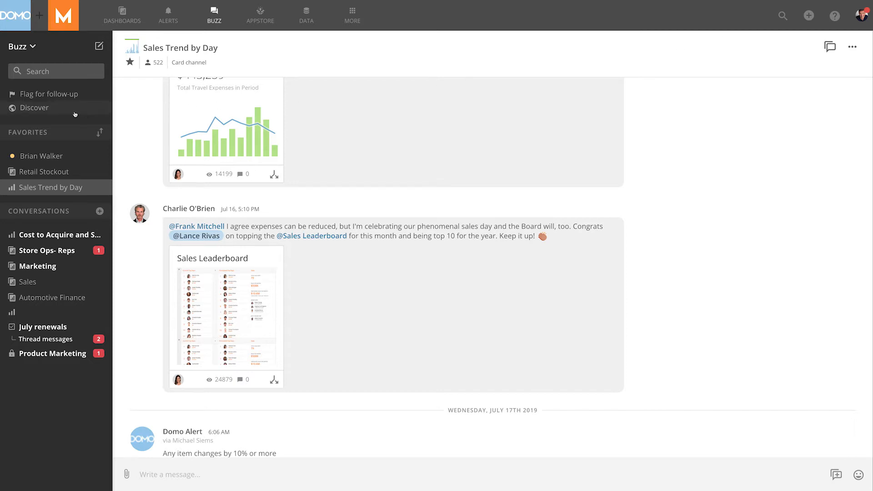
pyautogui.moveTo(322, 143)
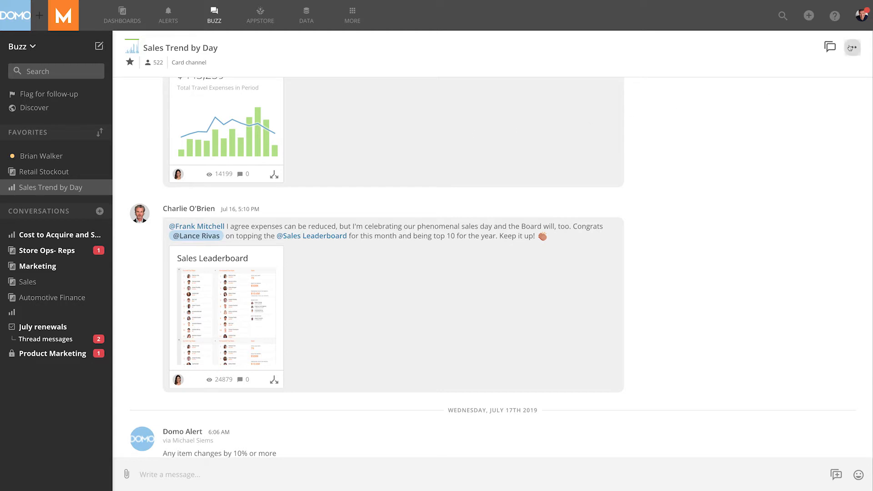
pyautogui.click(851, 47)
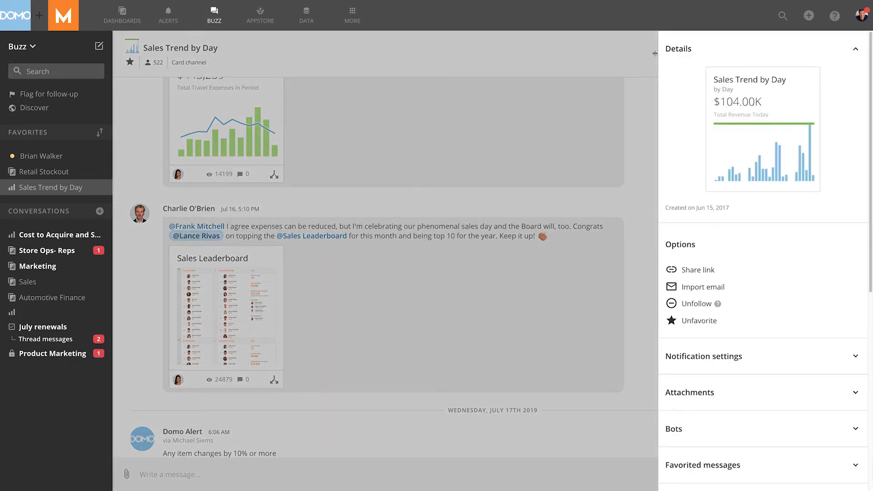
pyautogui.click(855, 49)
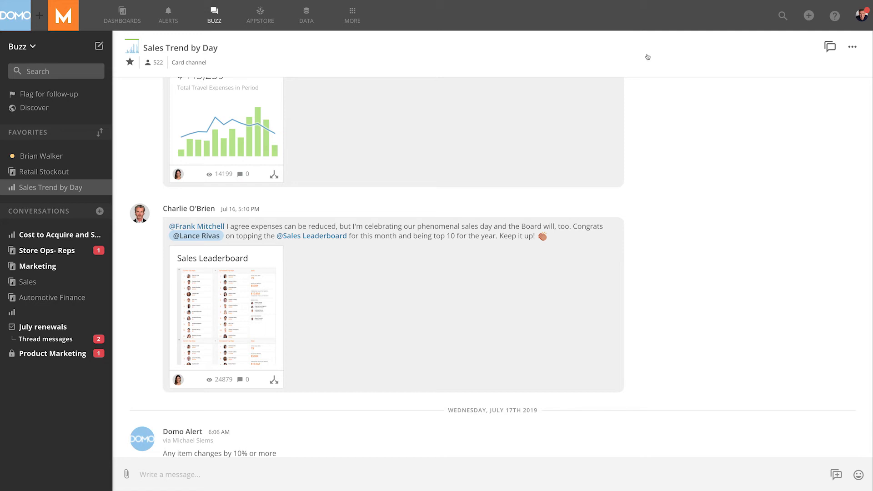
# Choose Toggle fullscreen from the Buzz dropdown to return Buzz to a side panel
pyautogui.click(33, 47)
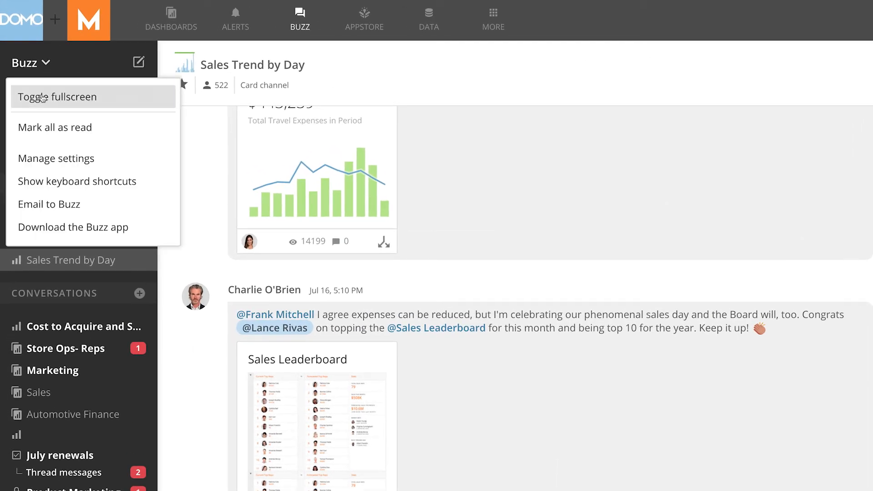
pyautogui.click(56, 159)
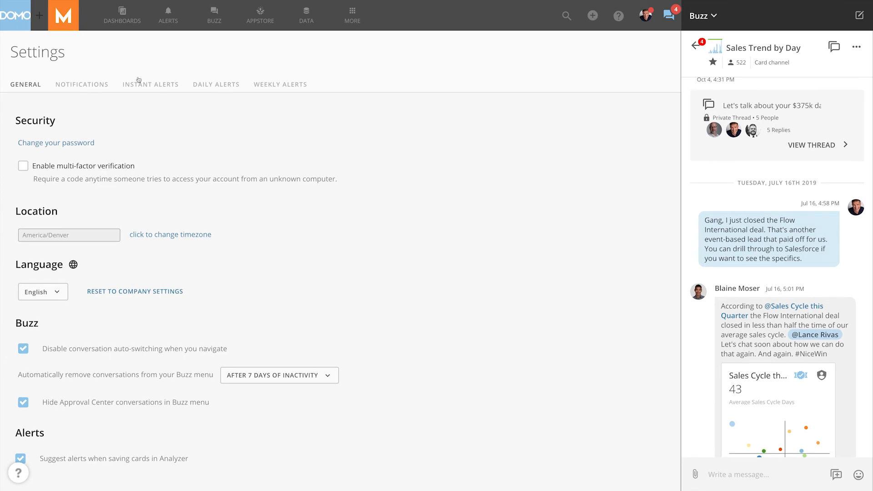